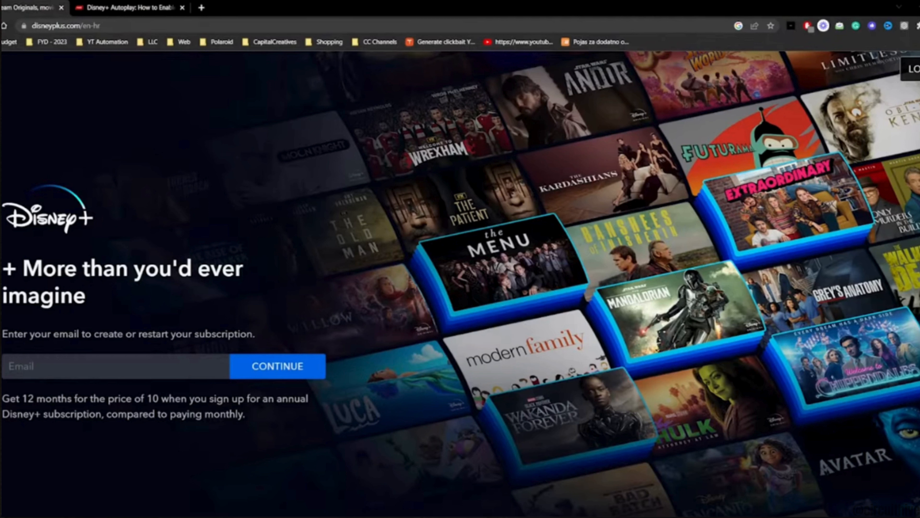
# - Bring the MakeUseOf Disney+ autoplay guide's five numbered steps into view
pyautogui.click(128, 8)
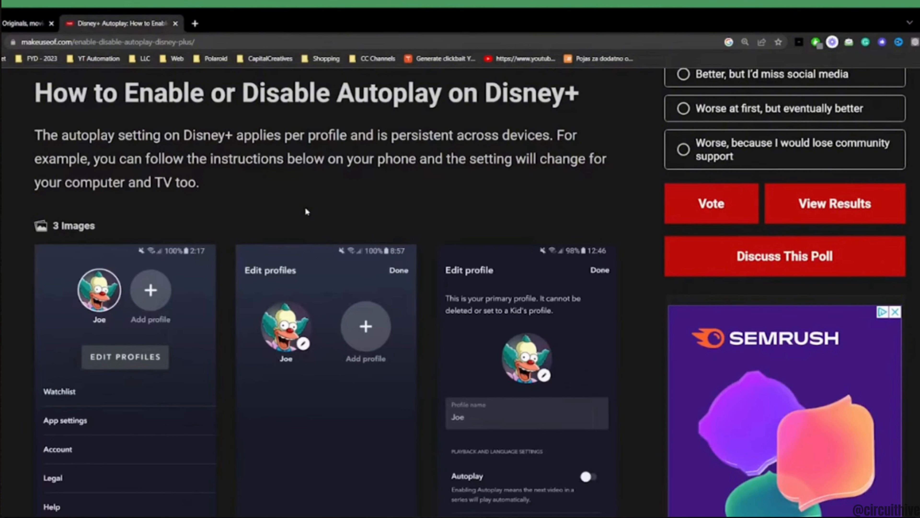
pyautogui.scroll(-3)
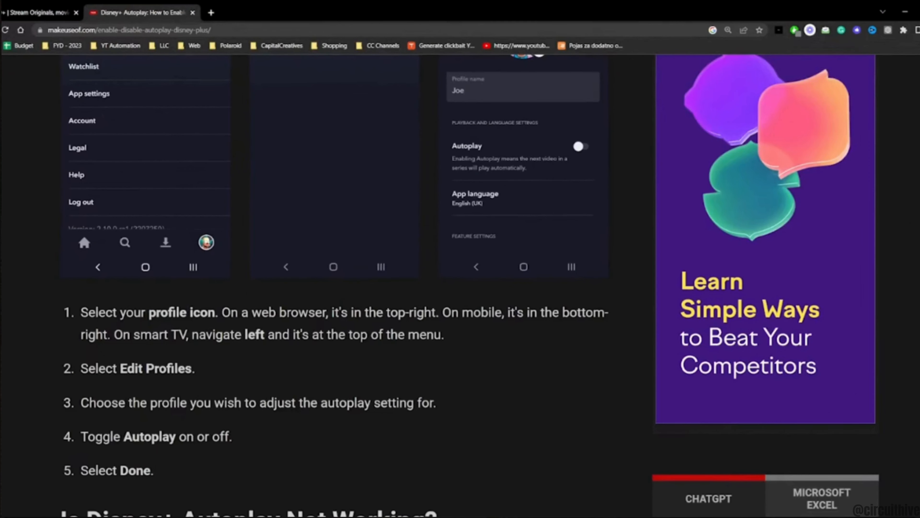